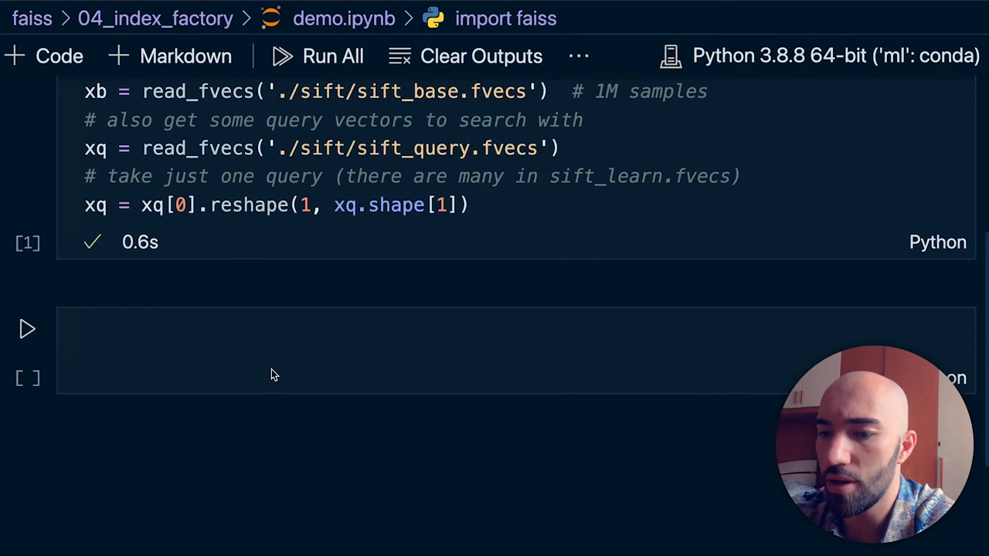
Enter edit mode in the empty code cell below the data-loading cell.
left_click(274, 347)
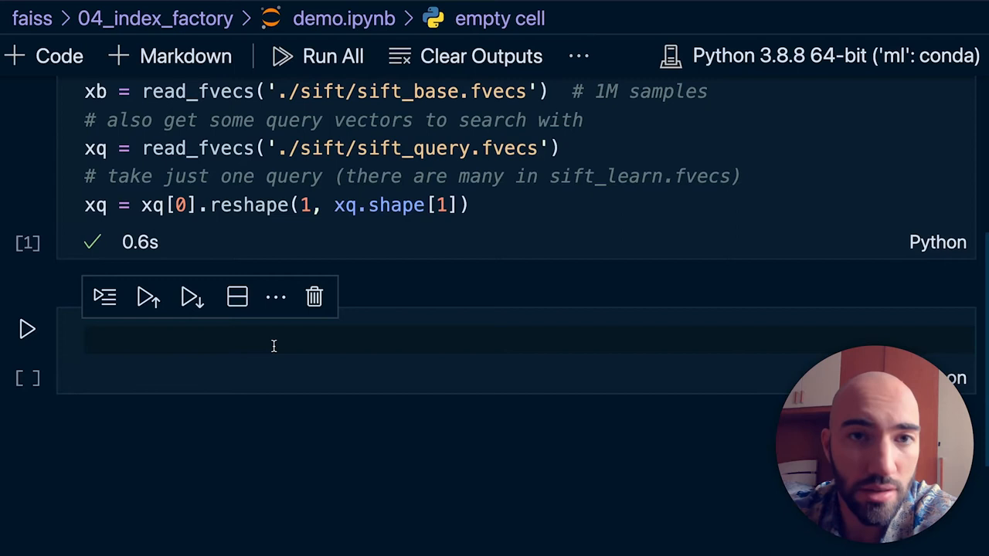
left_click(274, 346)
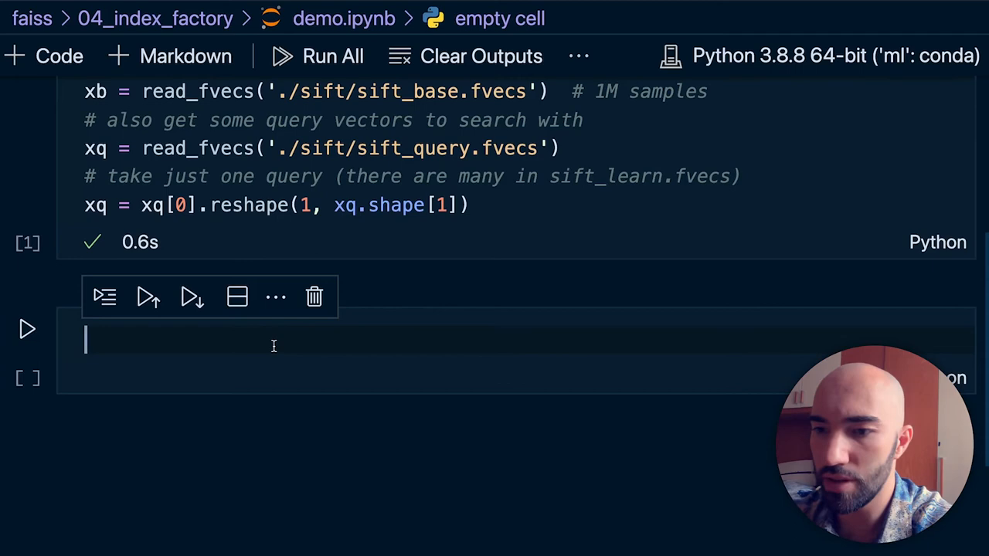
Define quantizer = faiss.IndexFlatL2(128) on its own line.
type("quantizer = faiss.I")
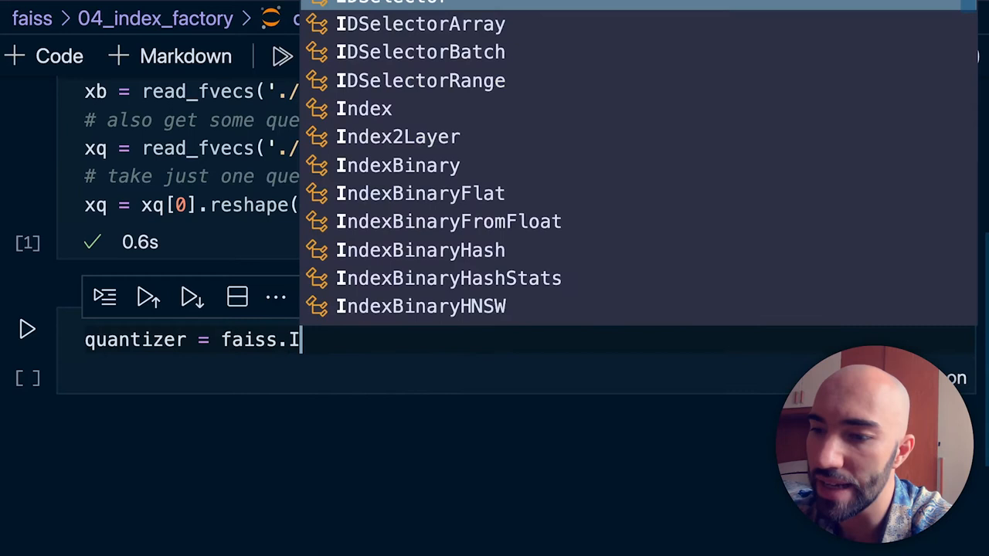
type("ndexFlatL2(128)")
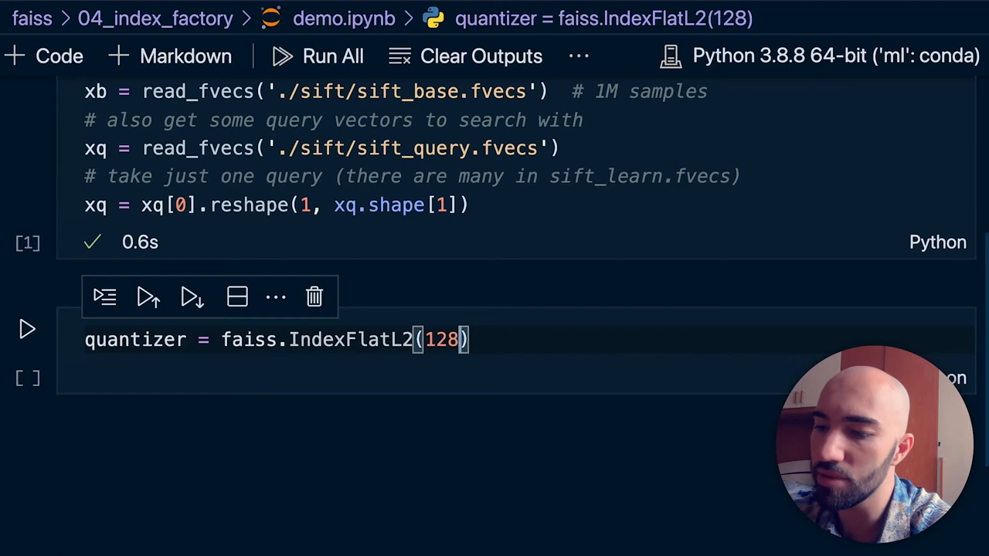
key("Enter")
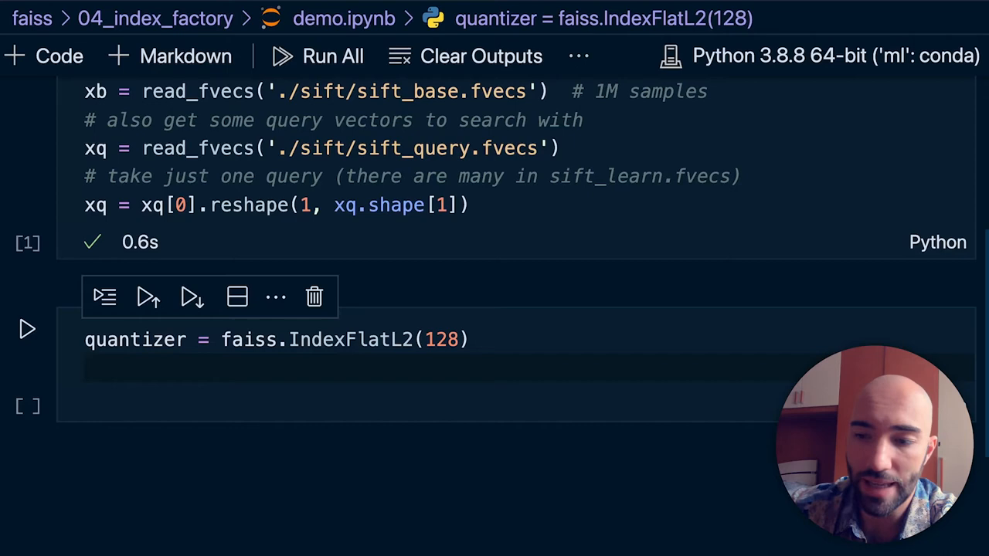
Define index = faiss.IndexIVFFlat(quantizer, 128, 256) on the next line.
type("index =")
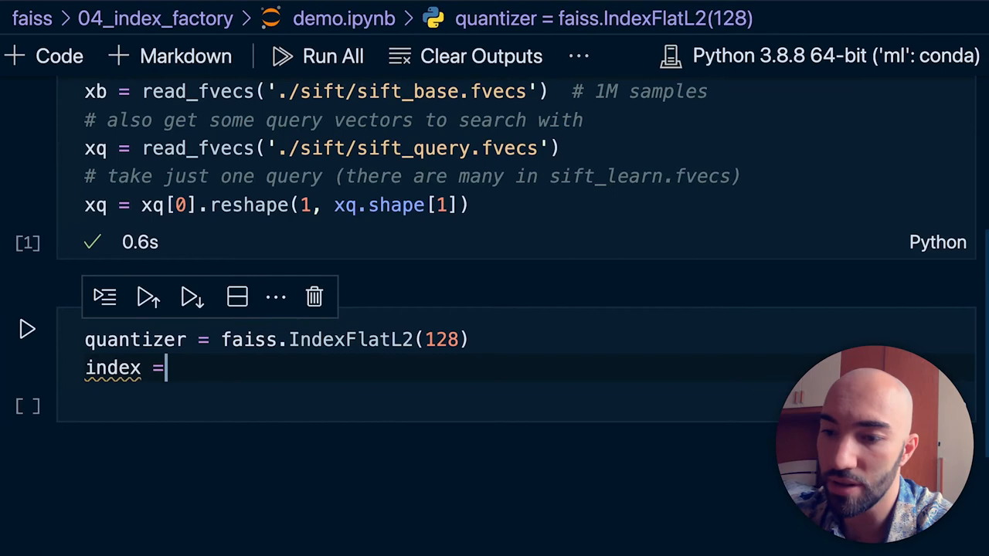
type("faiss.Index")
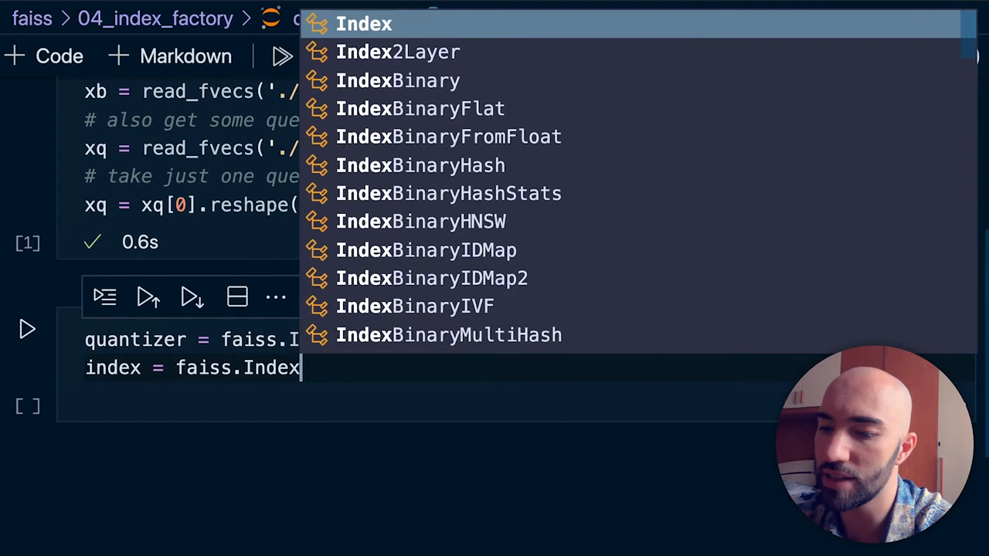
type("IVFFlat(quantizer, 1")
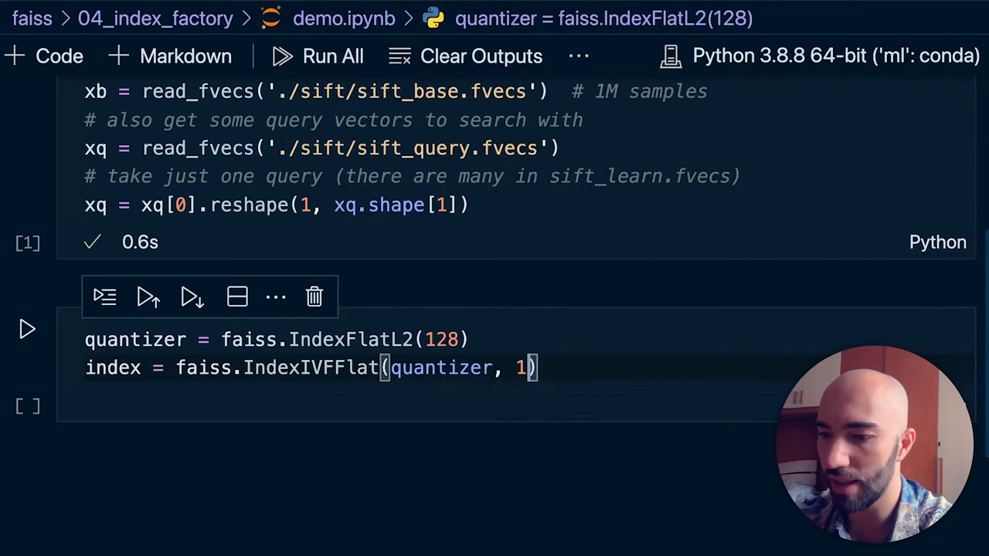
type("28, 256")
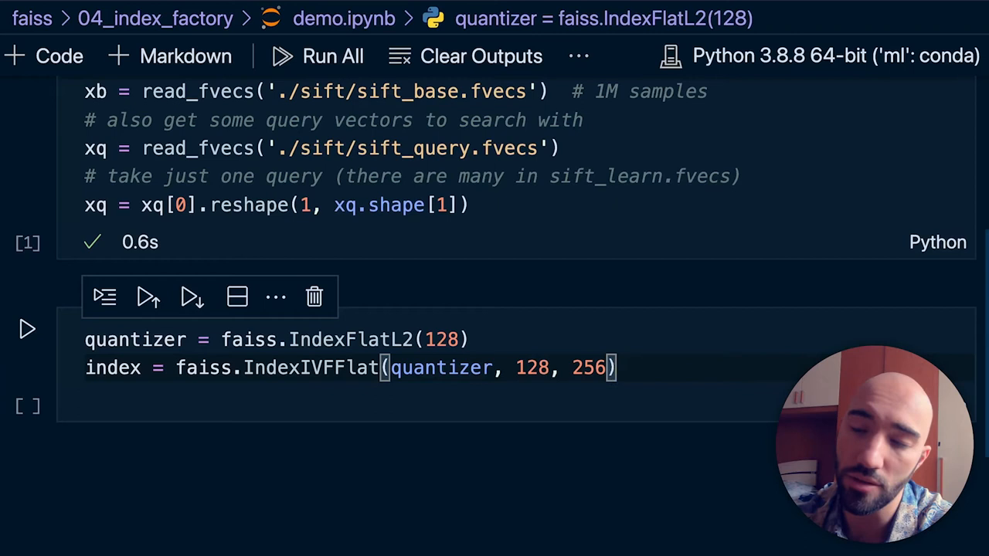
key("Enter")
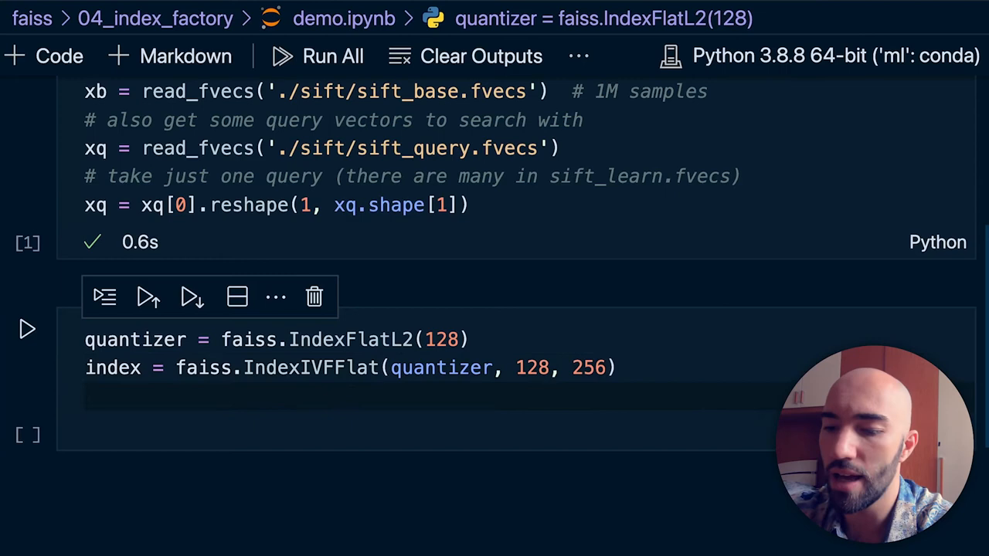
Add index.train(xb) and index.add(xb) so the IVFFlat index is trained and filled.
type("index.add(xb)")
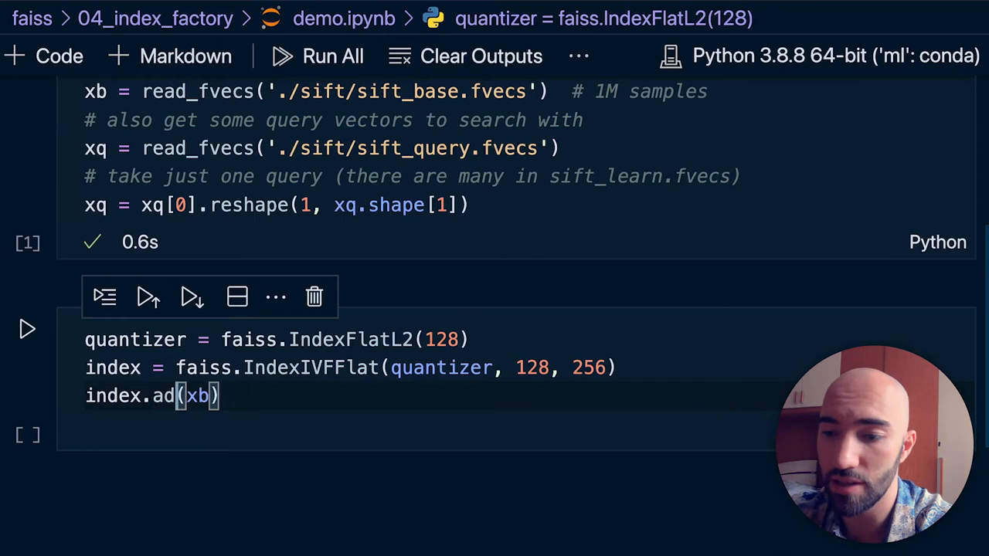
type("index.train(xb)")
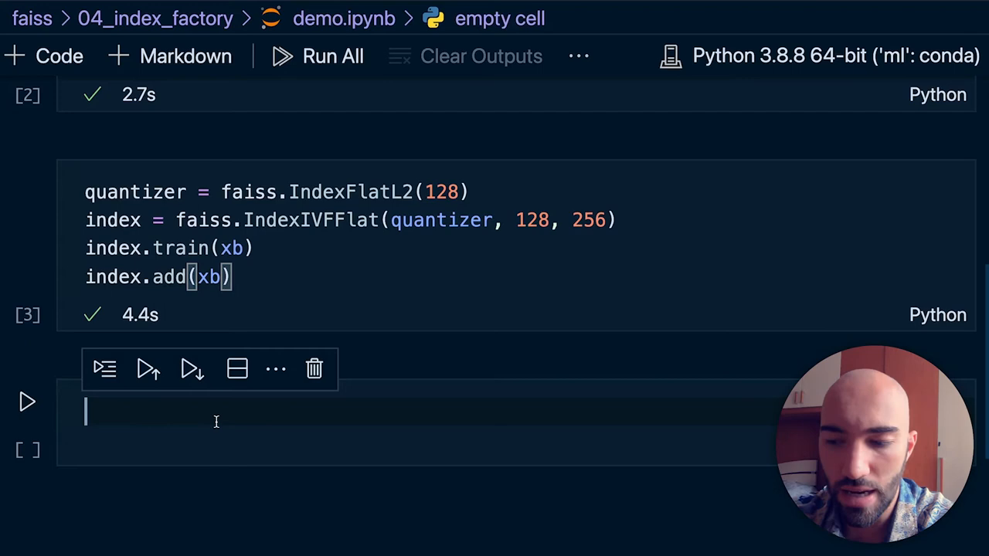
Write index_f = faiss.index_factory(128, "IVF256,Flat") in the new cell.
type("index_f")
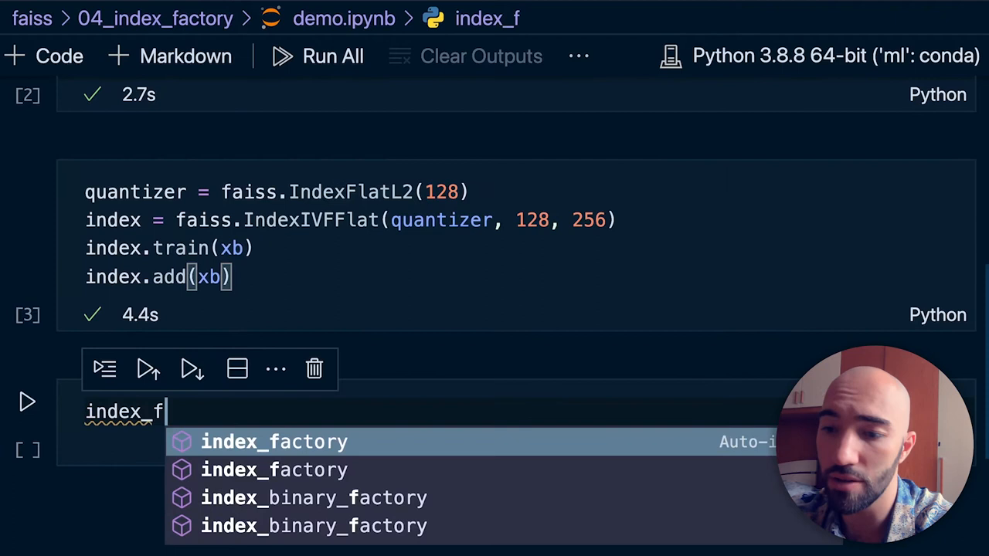
type("= f")
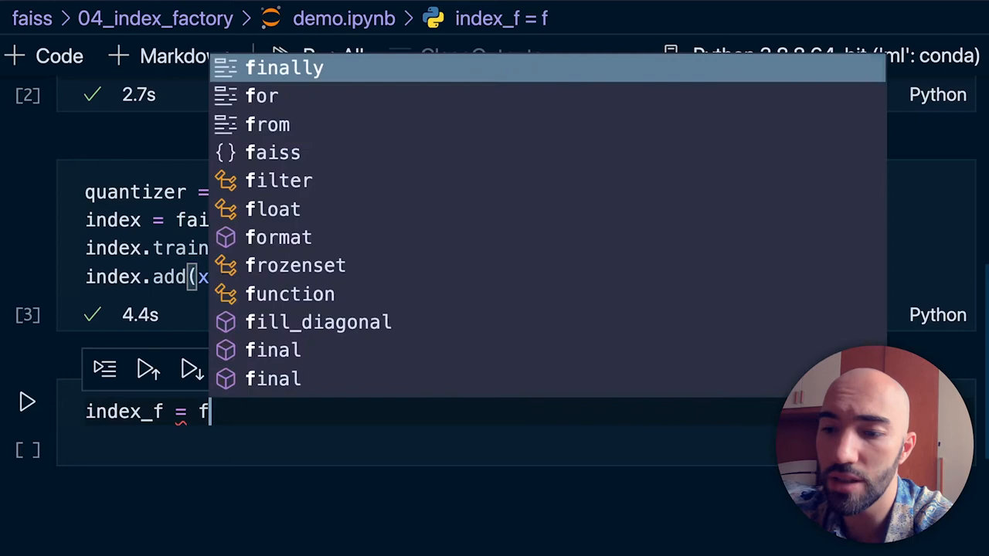
type("aiss.index_factory()")
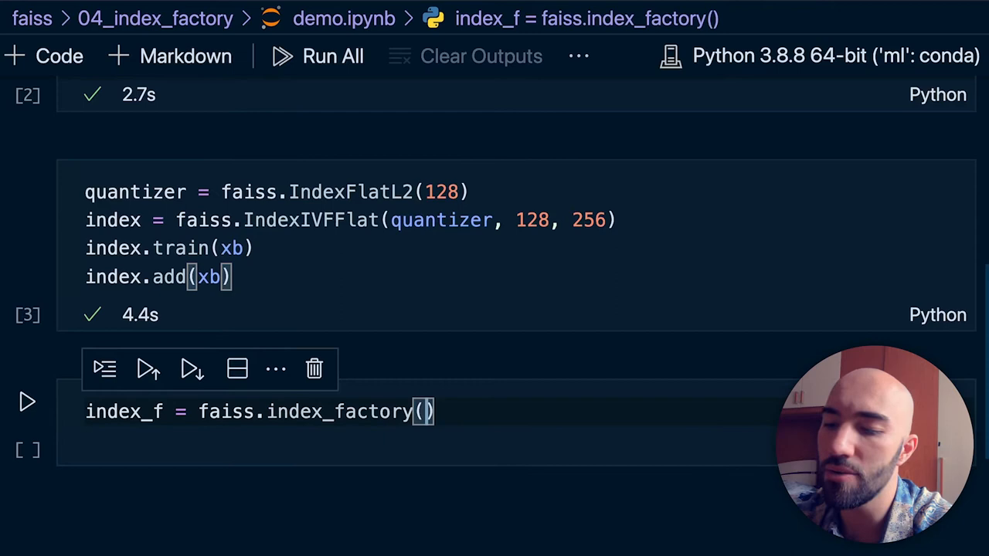
type("128, \"\"")
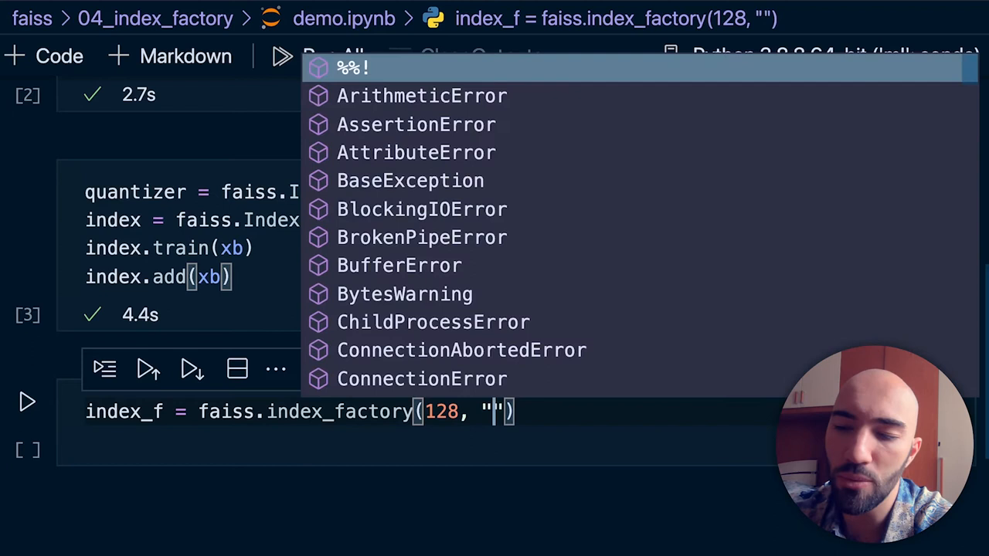
type("IV")
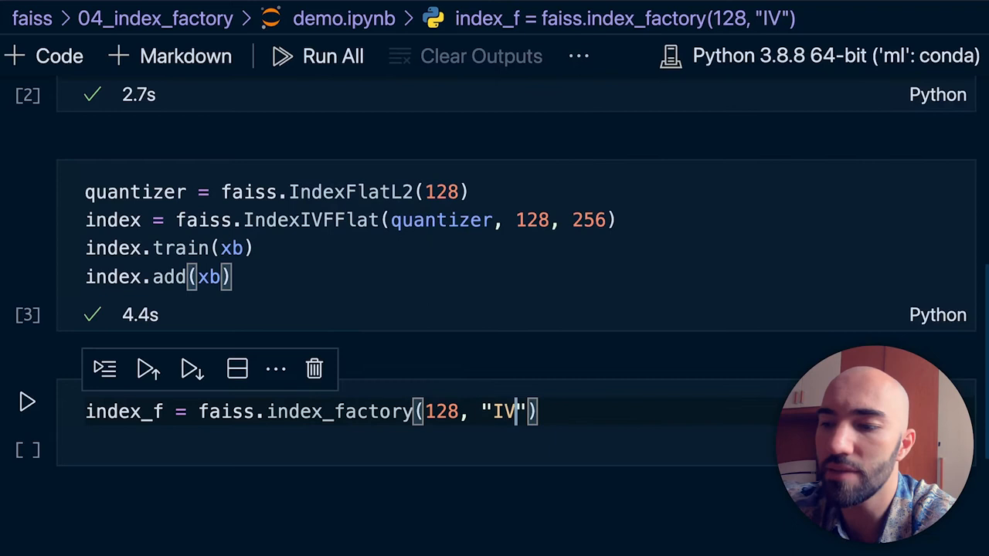
type("F")
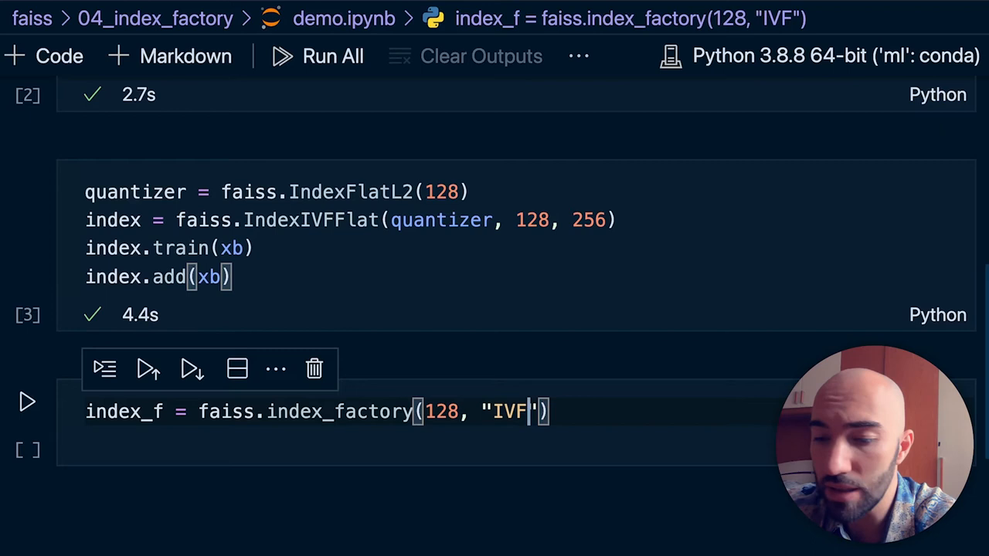
type("256")
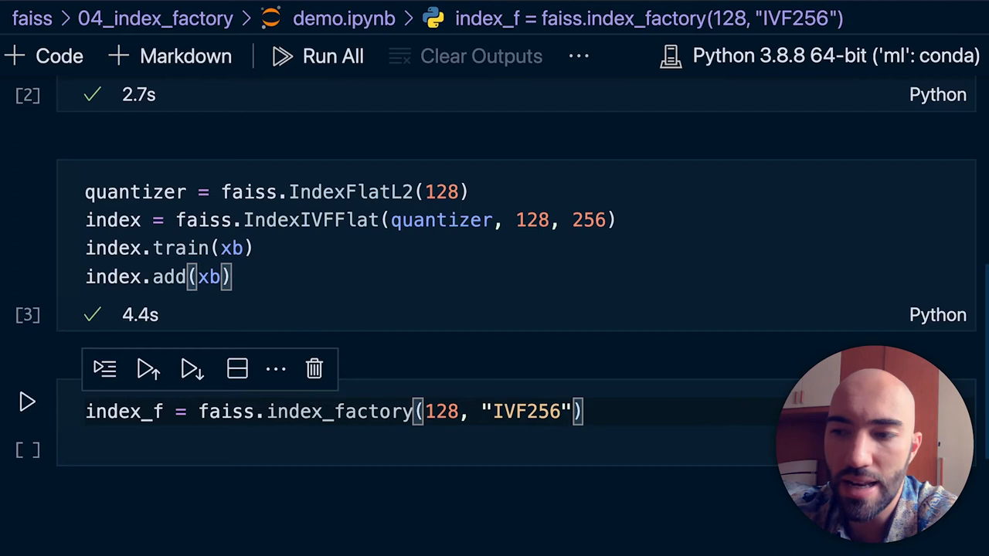
type(",Flat")
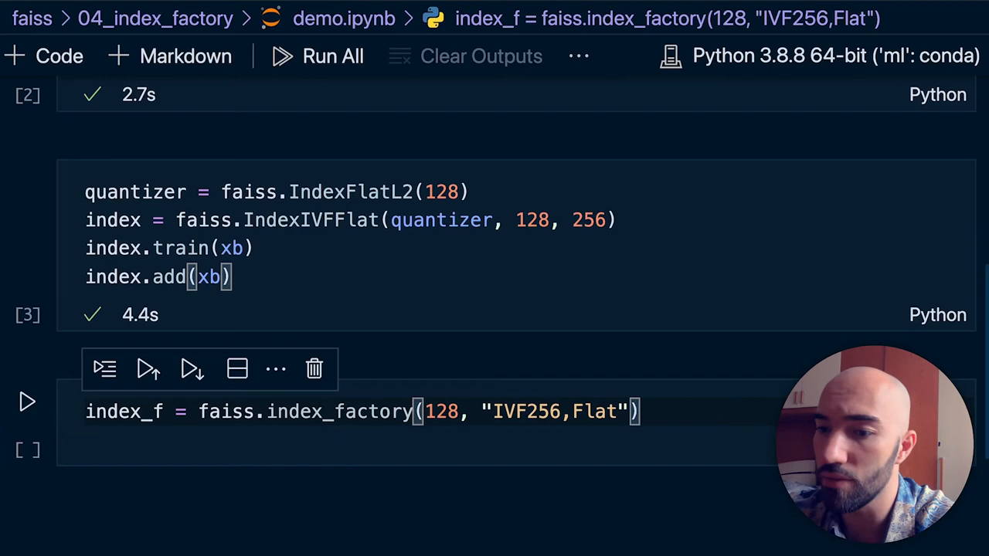
Add index_f.train(xb) and index_f.add(xb) to the factory index cell.
type("index_f.train(xb)")
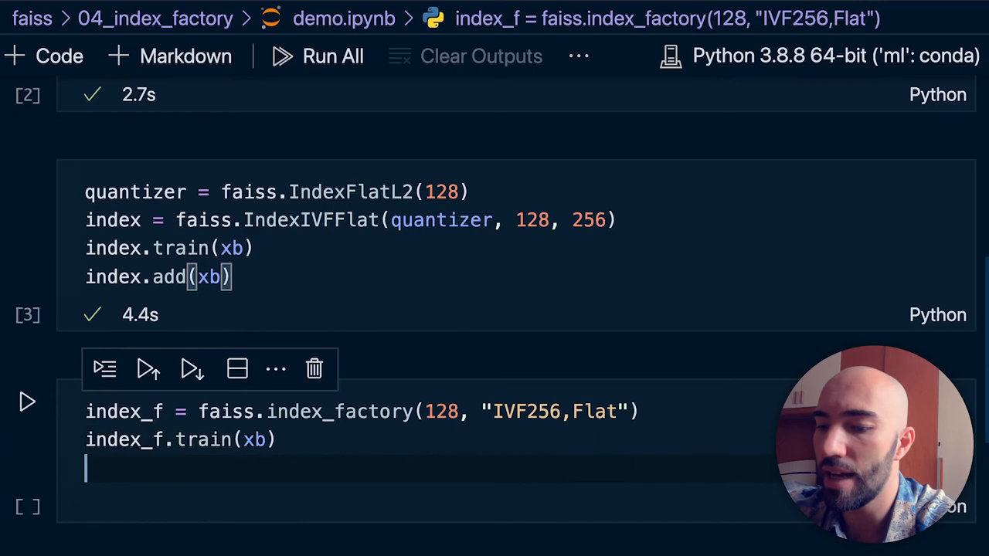
type("index_f.add(xb)")
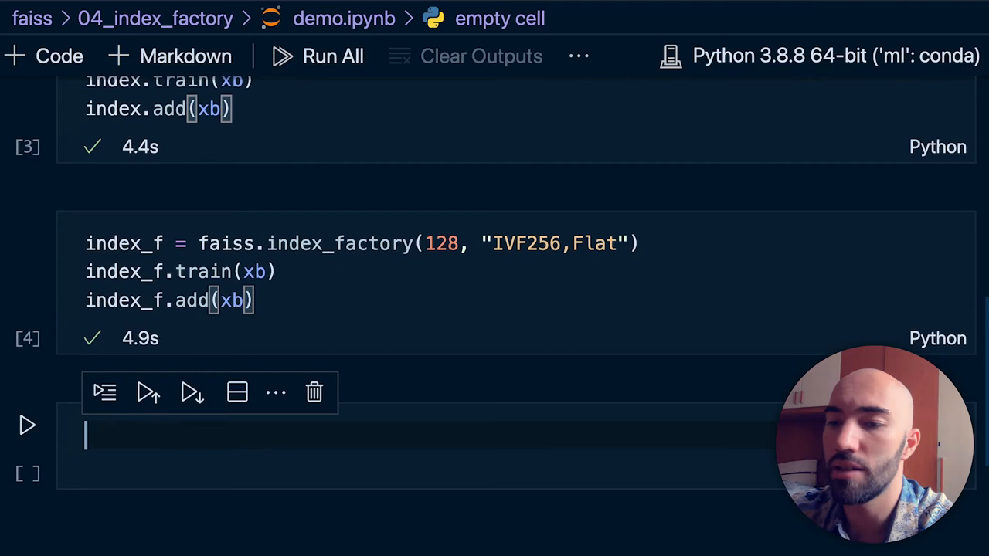
Write D, I = index.search(xq, k) with k = 10 to find the 10 nearest neighbours.
type("D, I = index.search(xq, k")
type("k =")
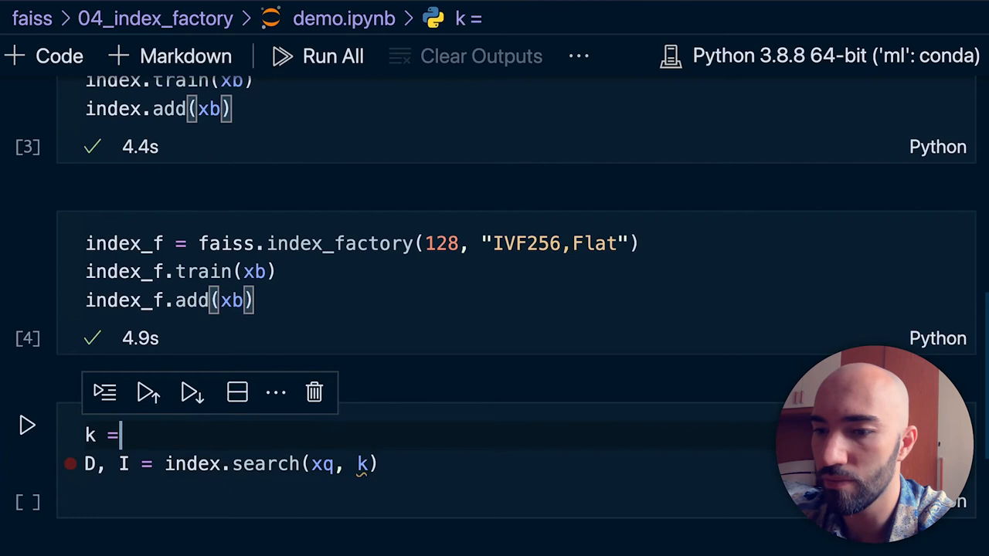
type("10")
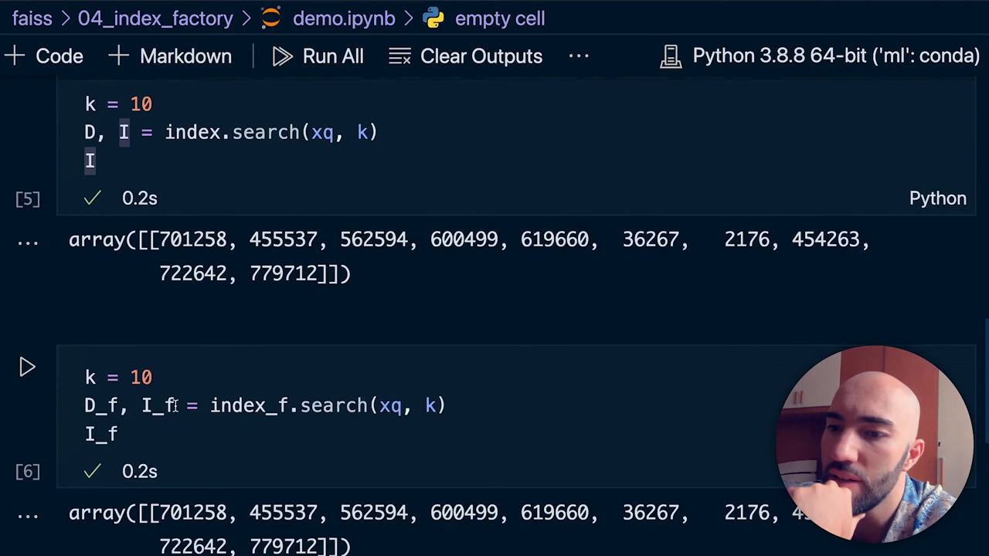
scroll("down", 3)
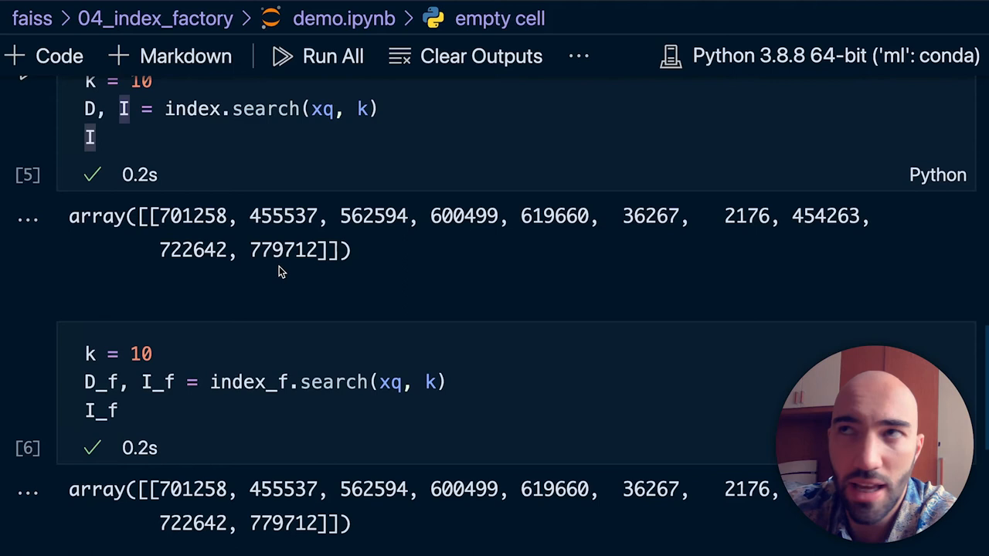
left_click(120, 411)
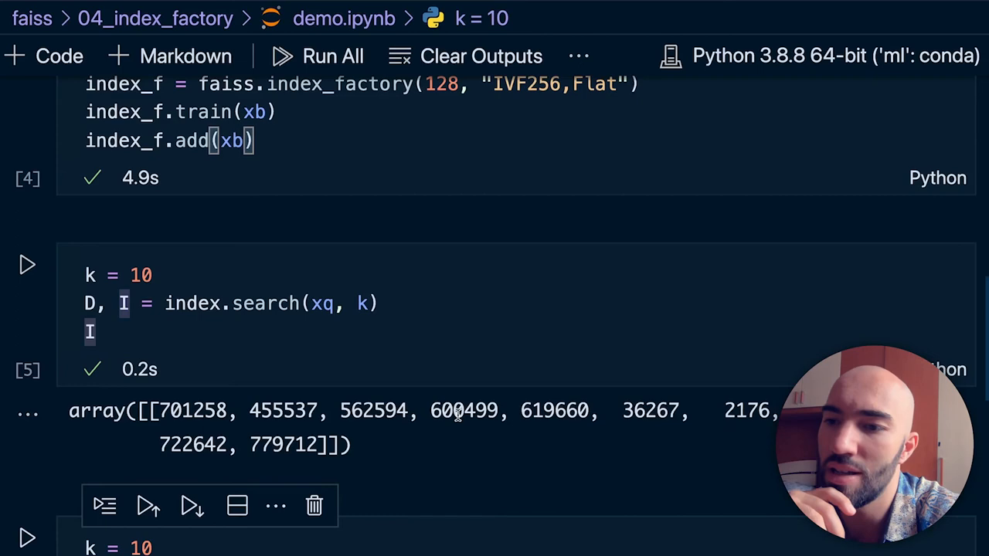
scroll("down", 3)
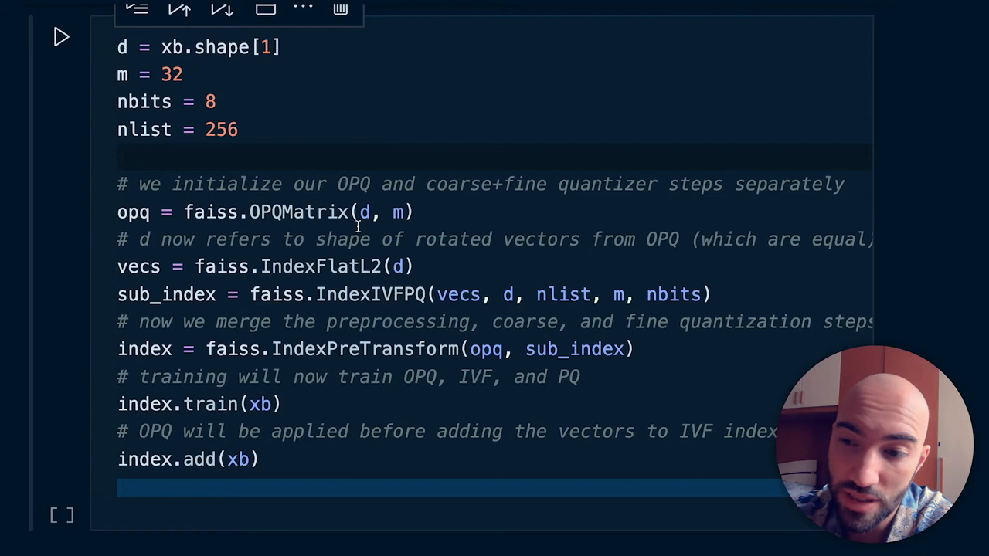
double_click(139, 265)
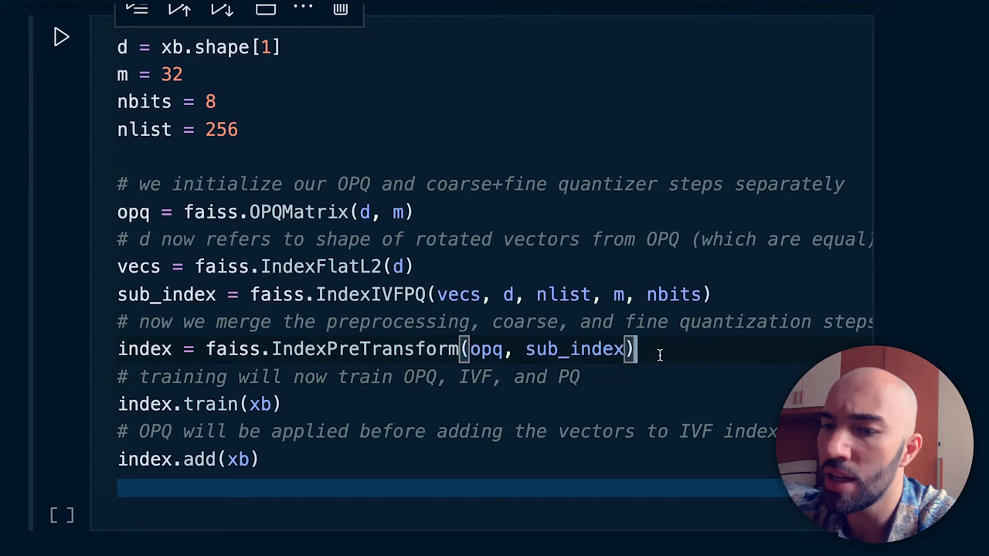
Start the index = faiss.IndexRefineFlat(q) line wrapping the pre-transformed index.
type("index = faiss.IndexRefineFlat(q")
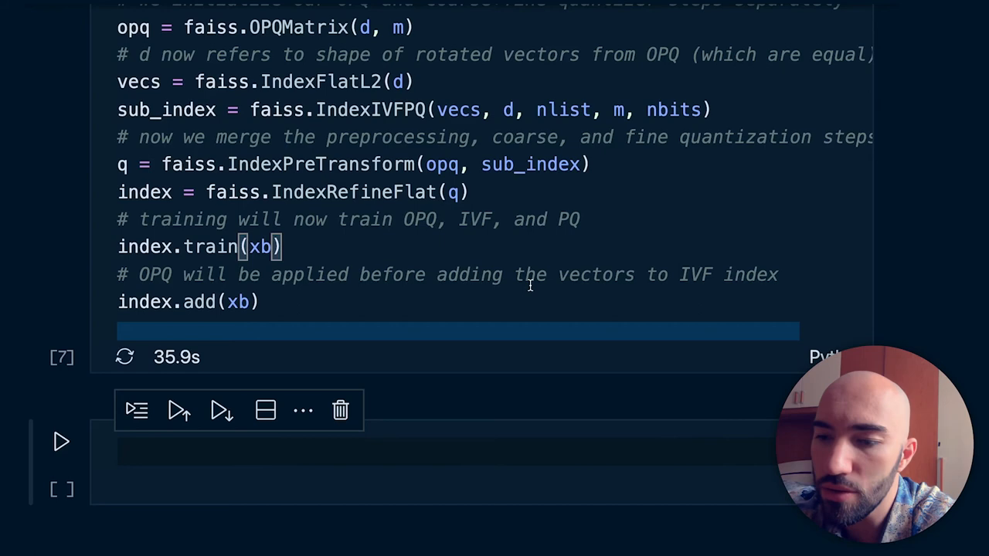
Begin index = faiss.index_factory(d, "OPQ32,I") for the factory-built composite index.
type("index = faiss.index_factory")
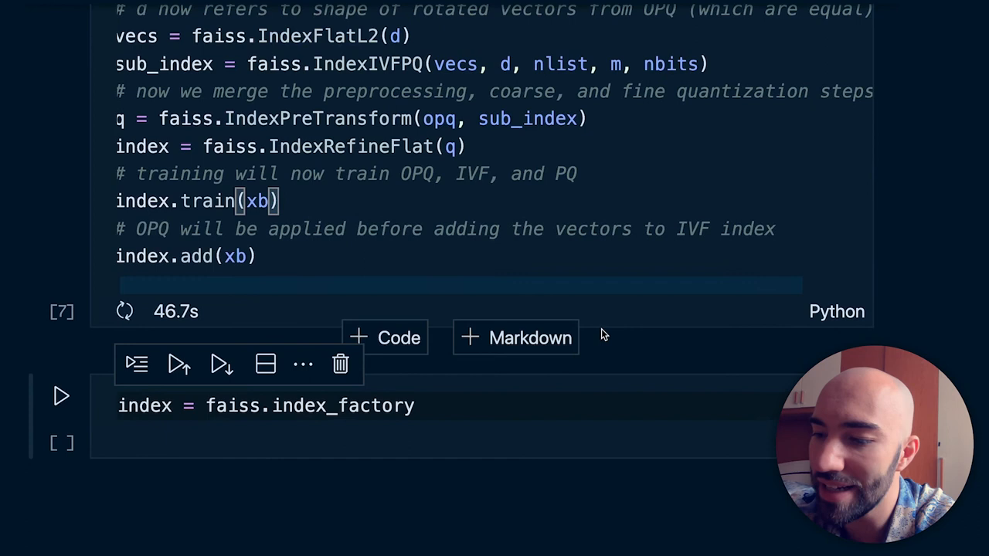
type("(d, \"\")")
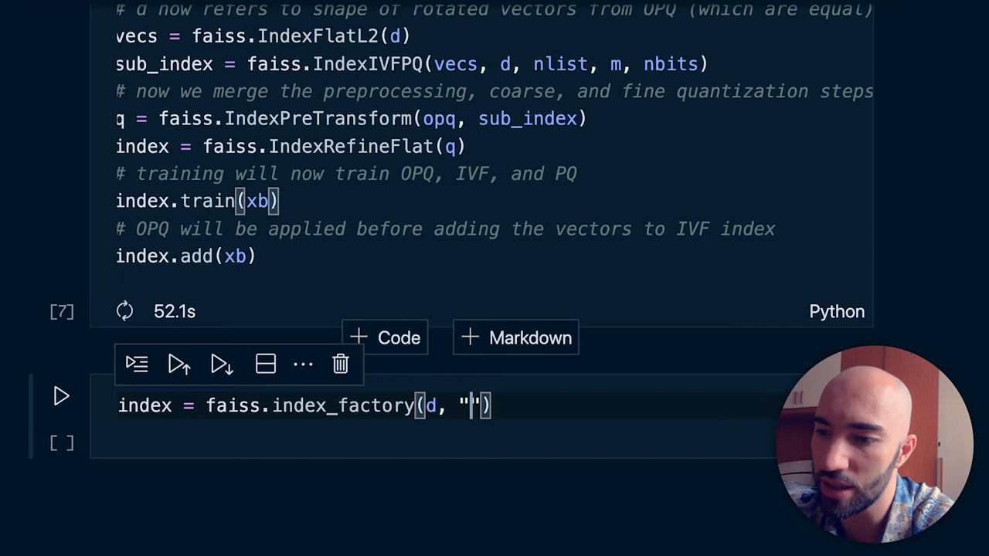
type("OPQ")
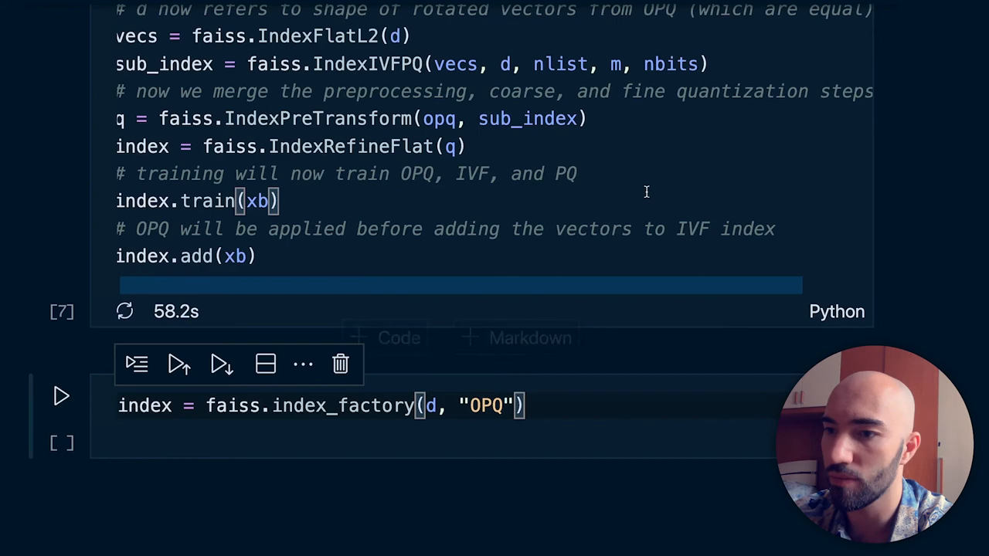
type("32")
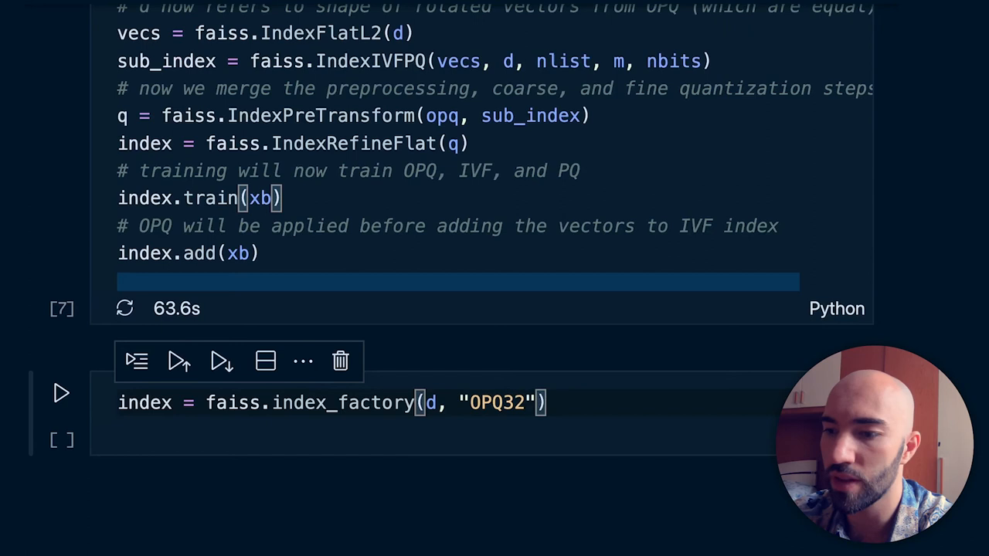
type(",IVF256,")
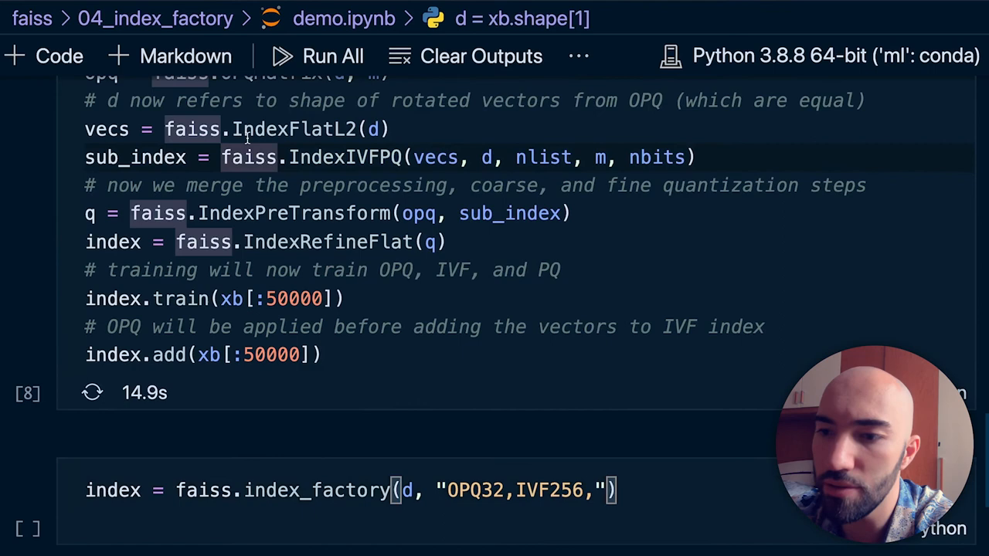
Complete the factory string to read "OPQ32,IVF256,PQ32,RFlat".
type("PQ32")
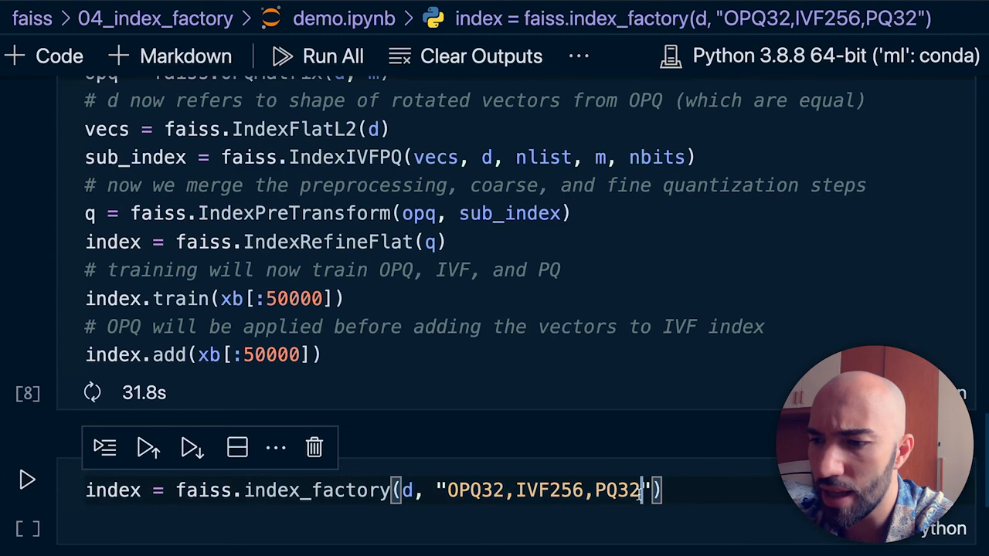
type(",R")
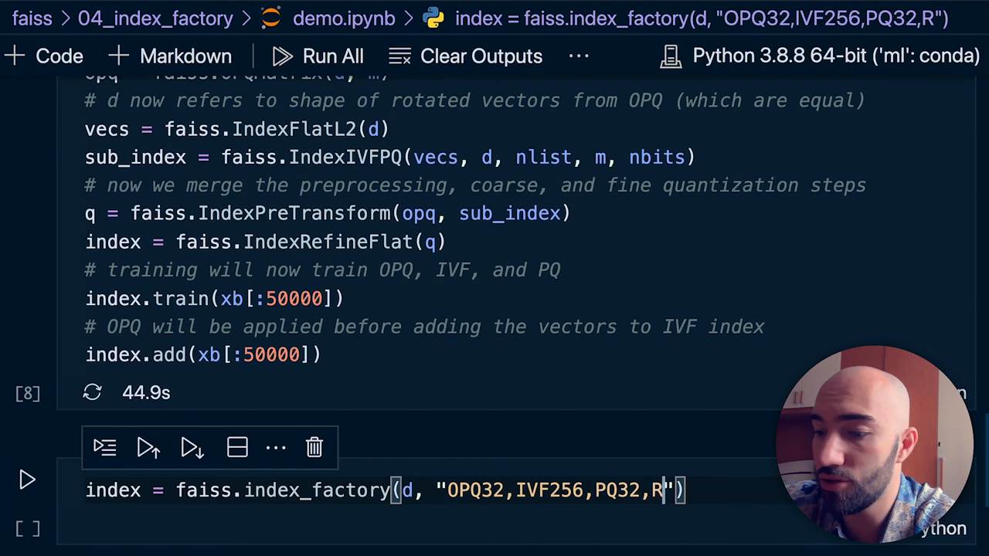
type("Flat")
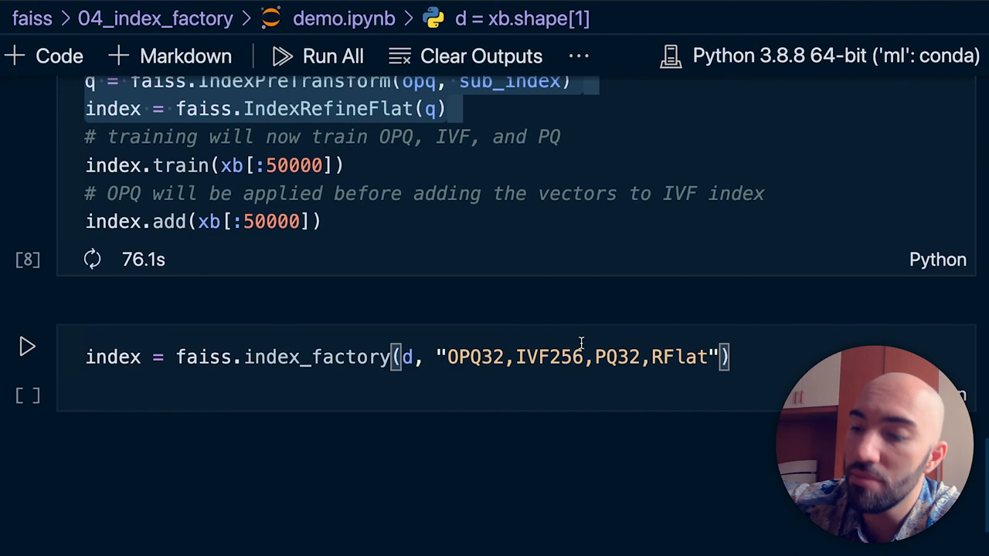
Add index.train(xb[:50000]) and index.add for the first 50000 vectors.
scroll("down", 3)
type("index.train")
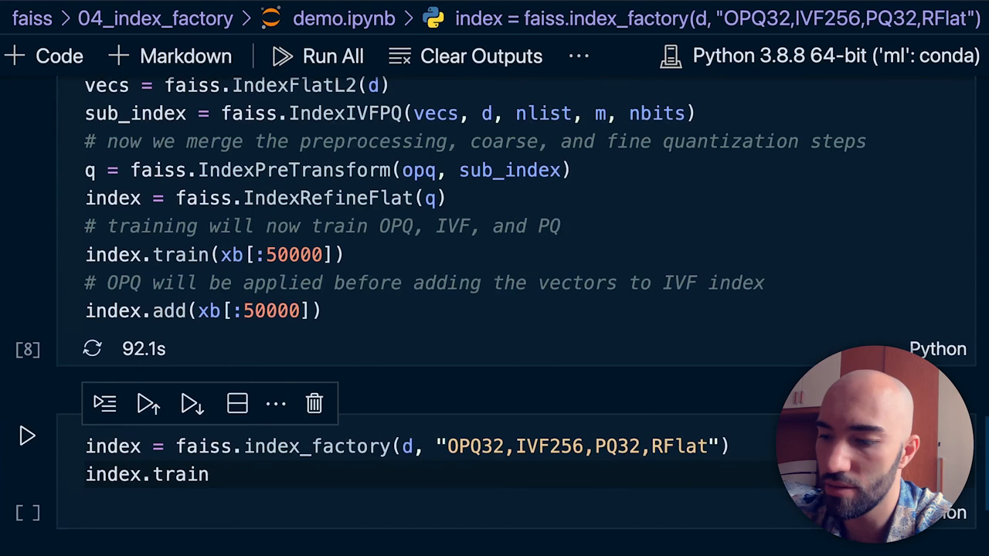
type("(xb[:50000])")
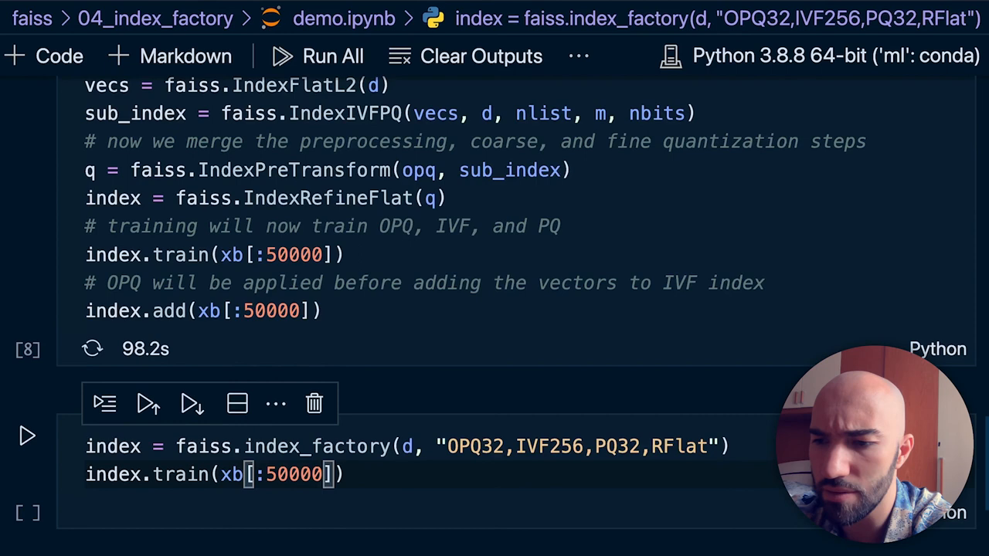
type("index.add(xb[:50000")
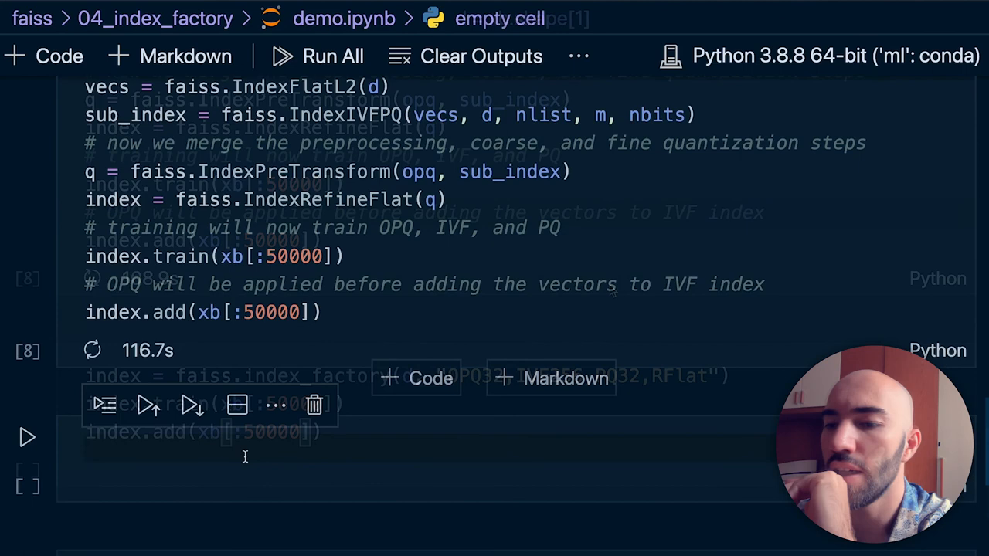
Begin a search line D, I = index.search on the factory-built index.
type("D, I = index.search")
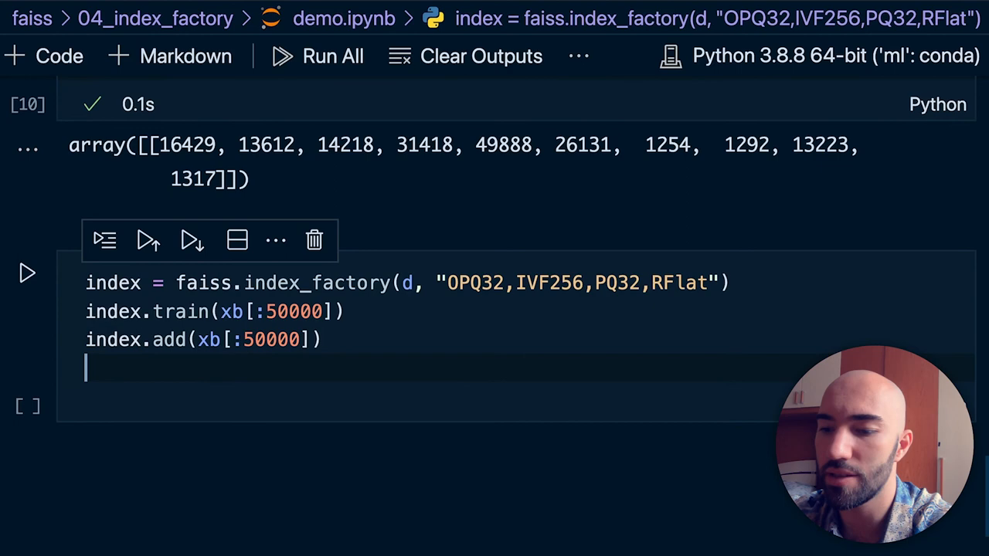
Write D, I = index.search() below index.add and start the next line with I.
type("D, I = index.search()")
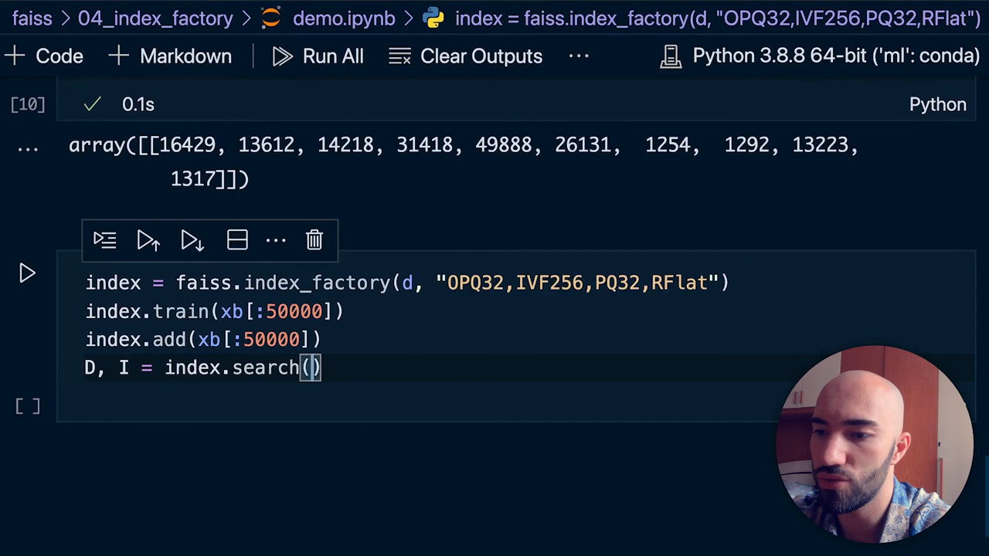
type("I")
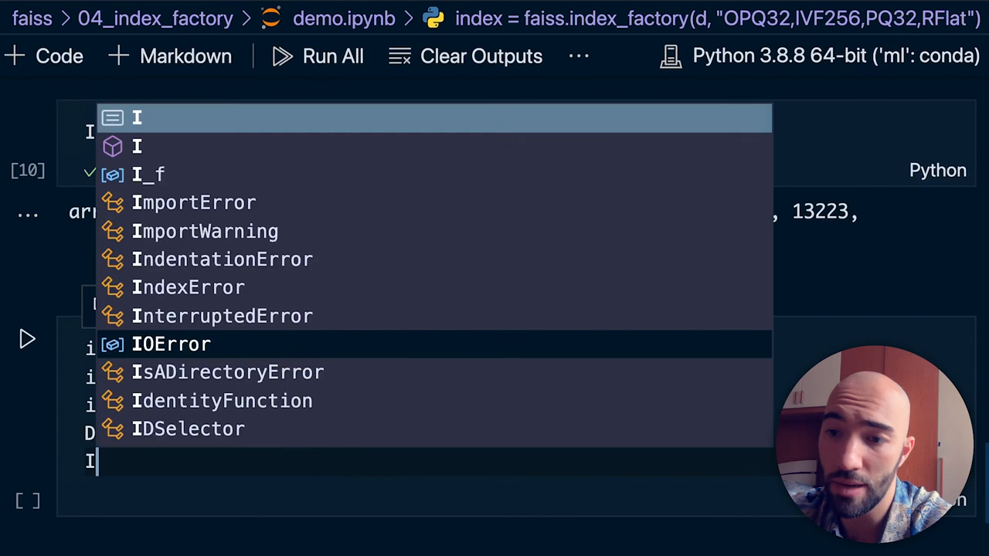